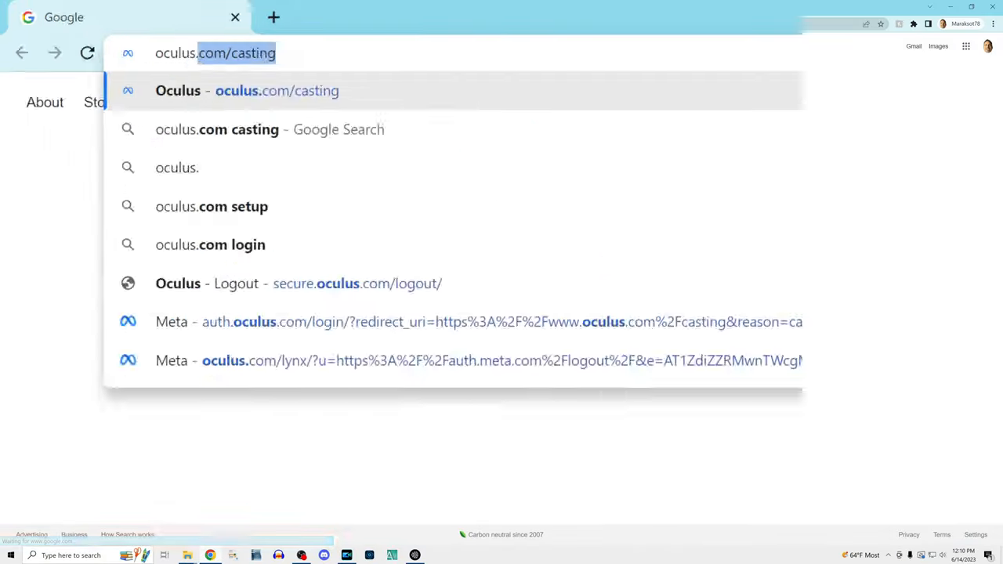
Step: Load the Oculus casting page from the 'oculus.com/casting' address bar suggestion
{"action": "left_click", "coordinate": [277, 90]}
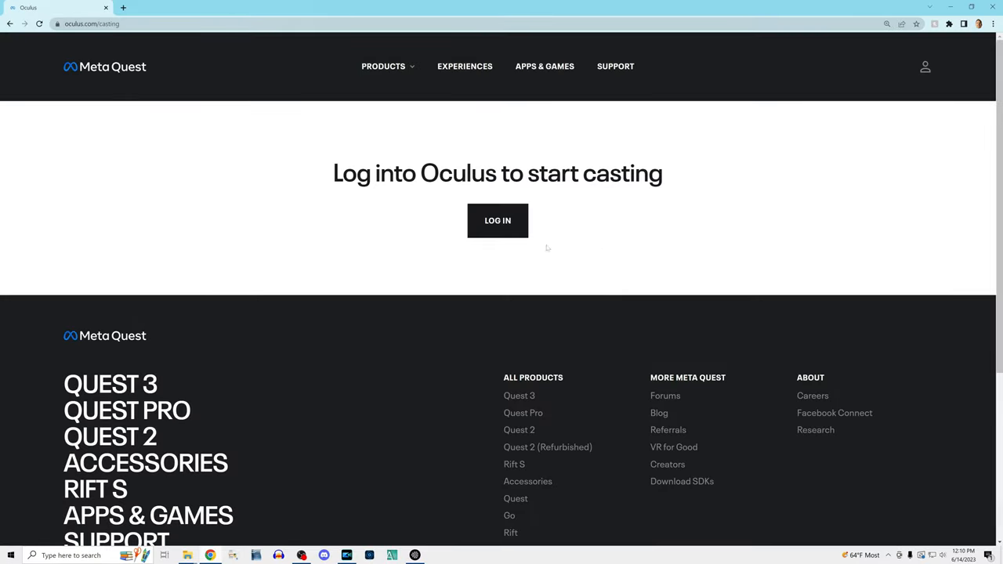
Step: Log in on the 'Log into Oculus to start casting' page
{"action": "left_click", "coordinate": [498, 221]}
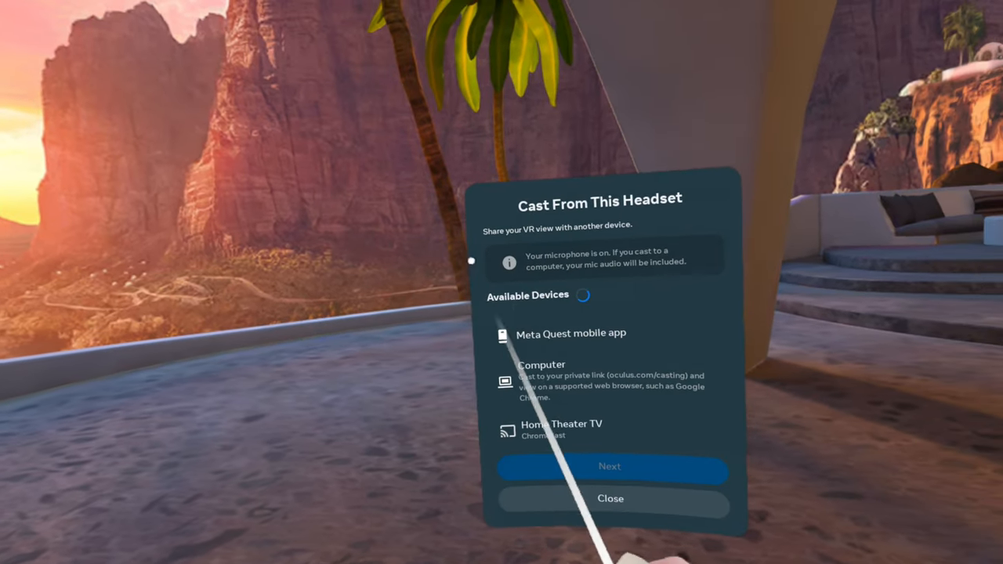
Step: Select Computer under Available Devices in the Cast From This Headset panel
{"action": "left_click", "coordinate": [517, 302]}
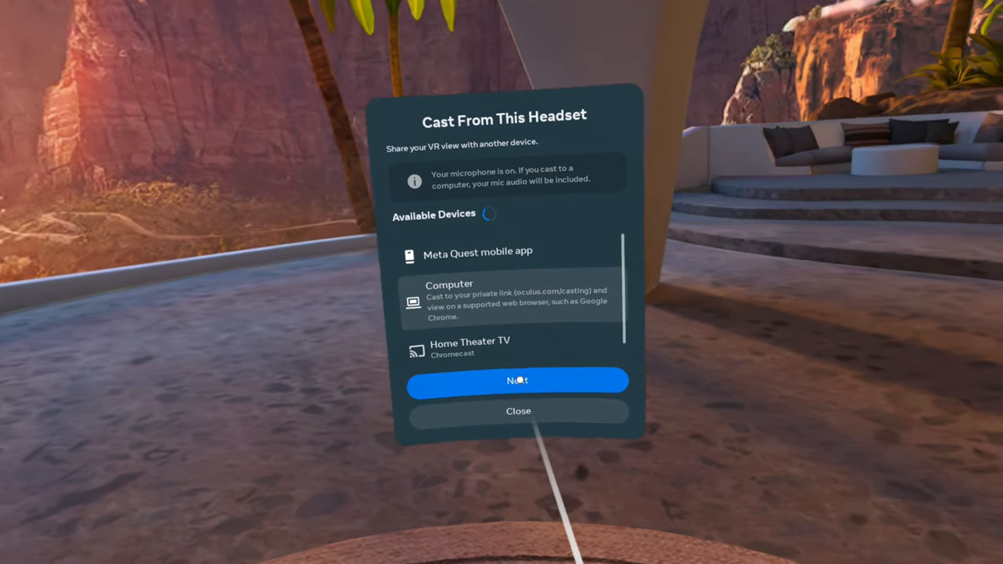